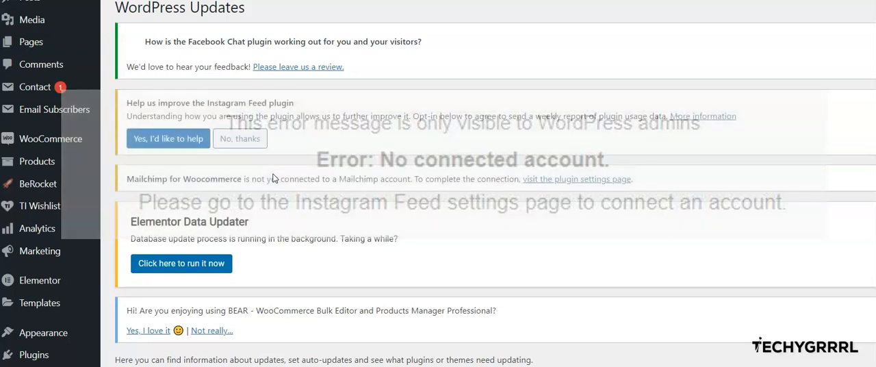
# Step: Scroll the admin sidebar and go to the Instagram Feed plugin settings page
pyautogui.scroll(-3)
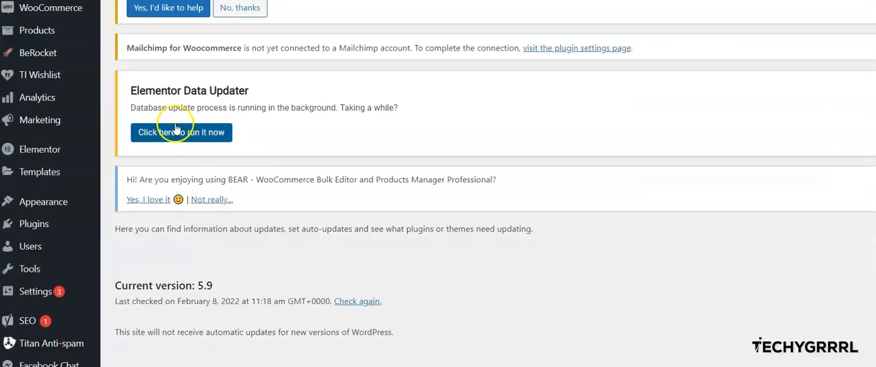
pyautogui.scroll(-3)
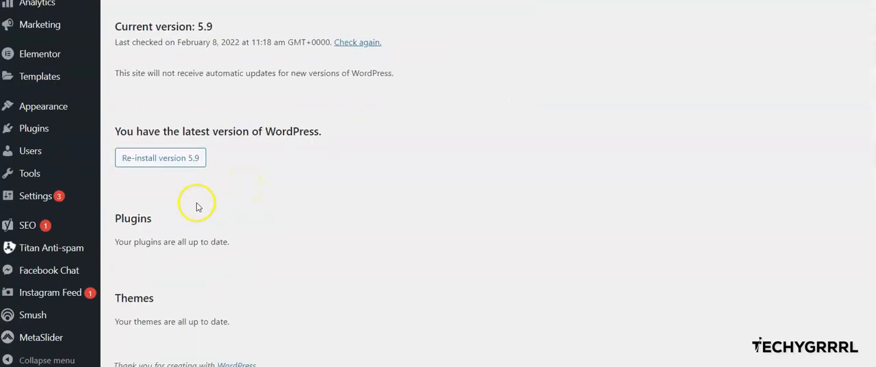
pyautogui.moveTo(210, 240)
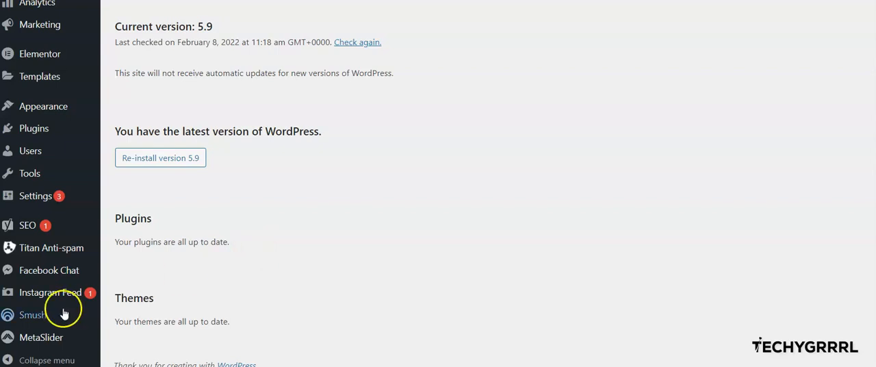
pyautogui.click(50, 292)
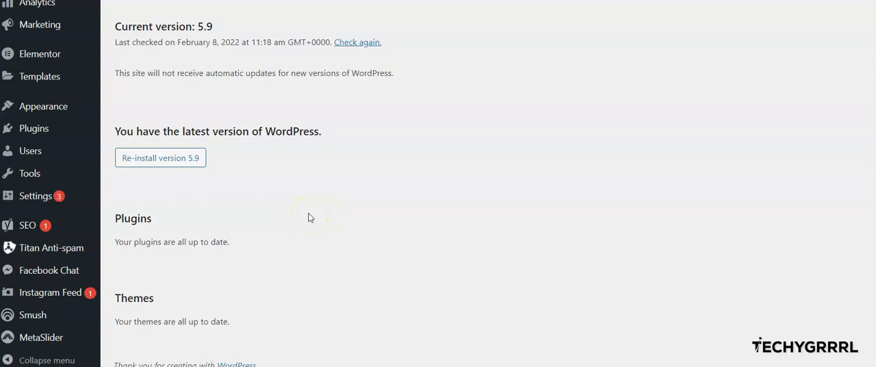
pyautogui.moveTo(336, 166)
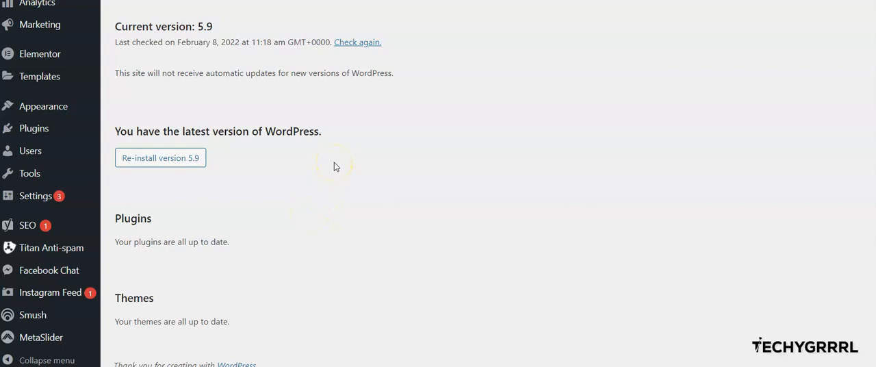
pyautogui.moveTo(293, 234)
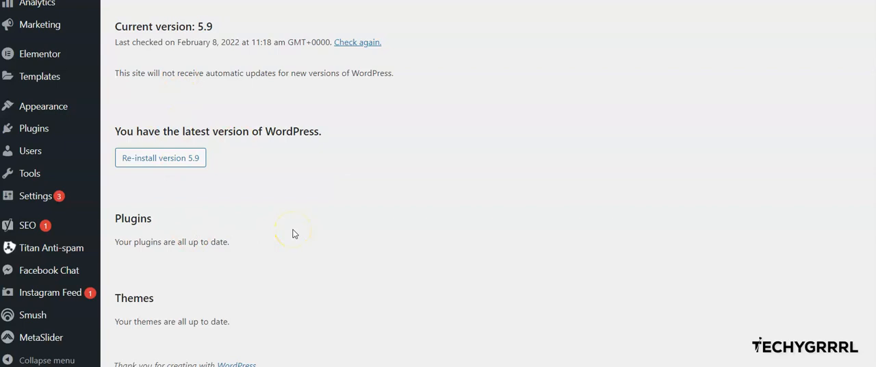
pyautogui.moveTo(39, 292)
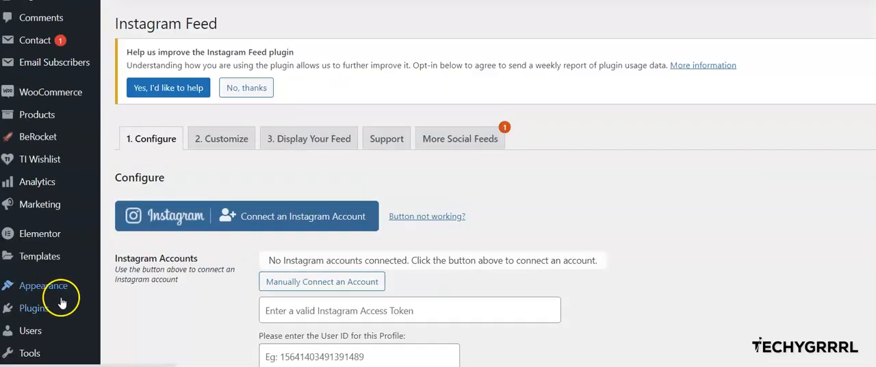
# Step: Use 'Connect an Instagram Account' on the Configure tab to reach the Connect to Instagram page
pyautogui.scroll(-3)
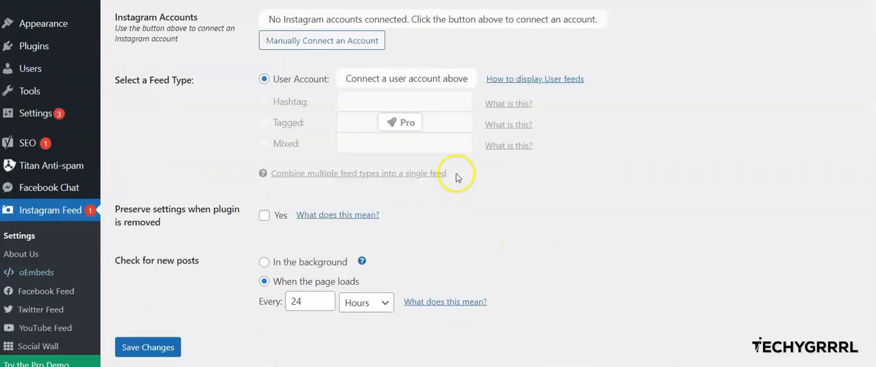
pyautogui.scroll(3)
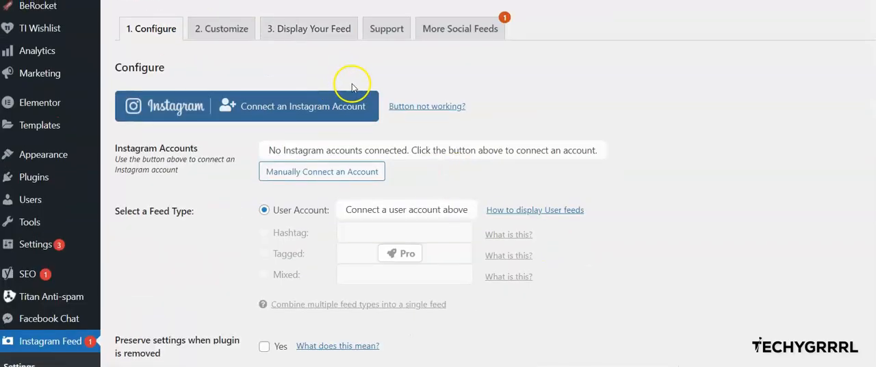
pyautogui.moveTo(254, 169)
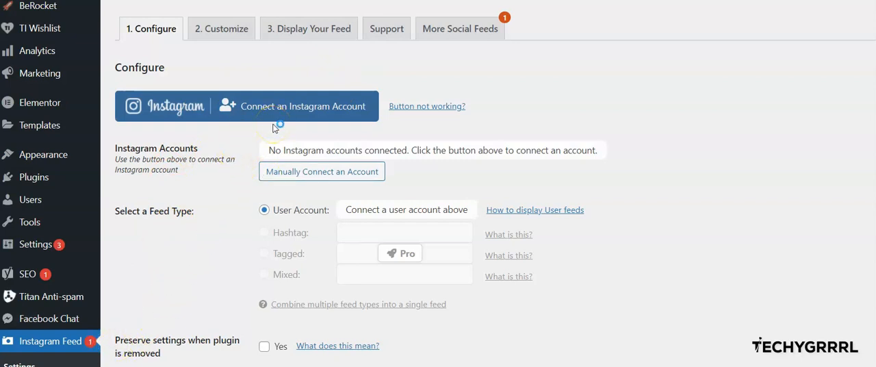
pyautogui.moveTo(370, 116)
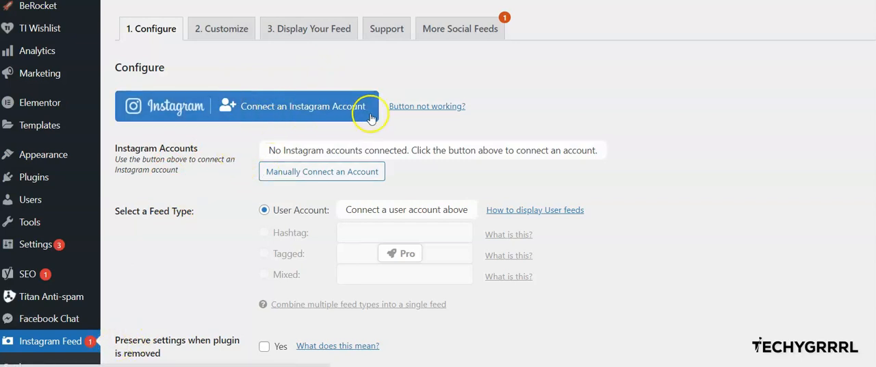
pyautogui.moveTo(338, 113)
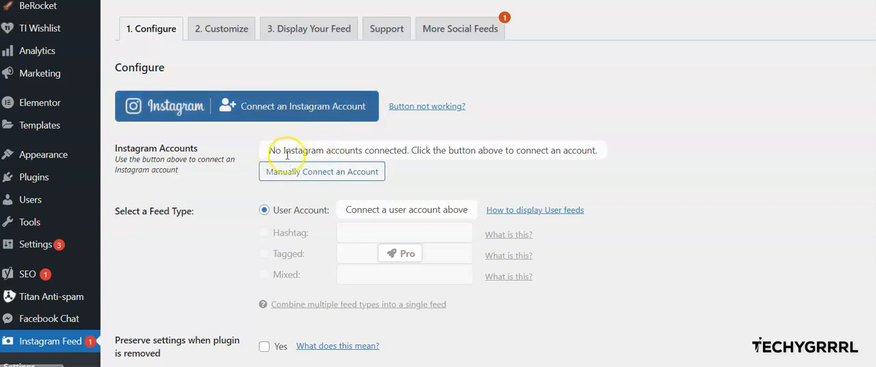
pyautogui.moveTo(403, 152)
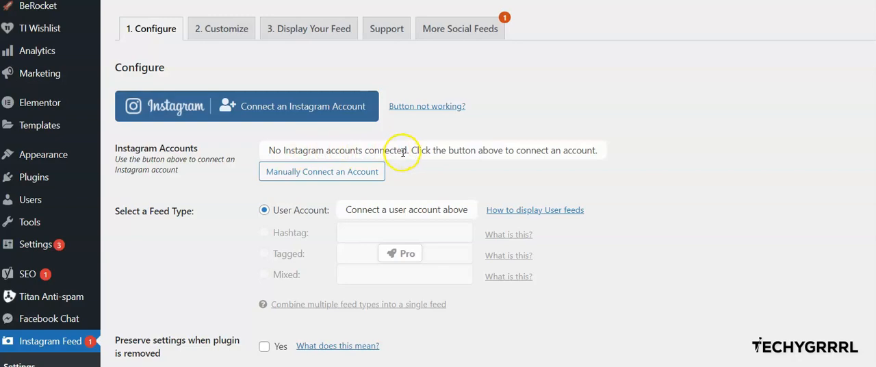
pyautogui.click(293, 105)
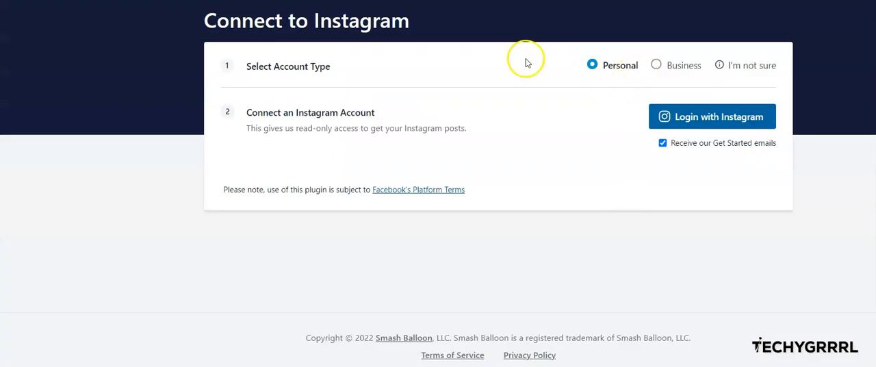
pyautogui.moveTo(655, 64)
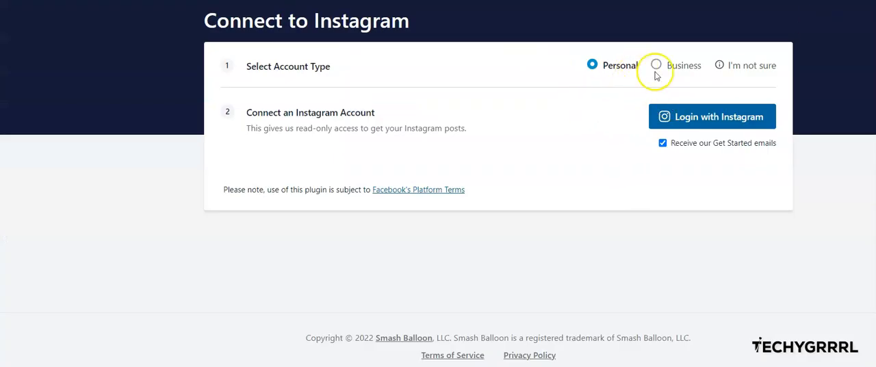